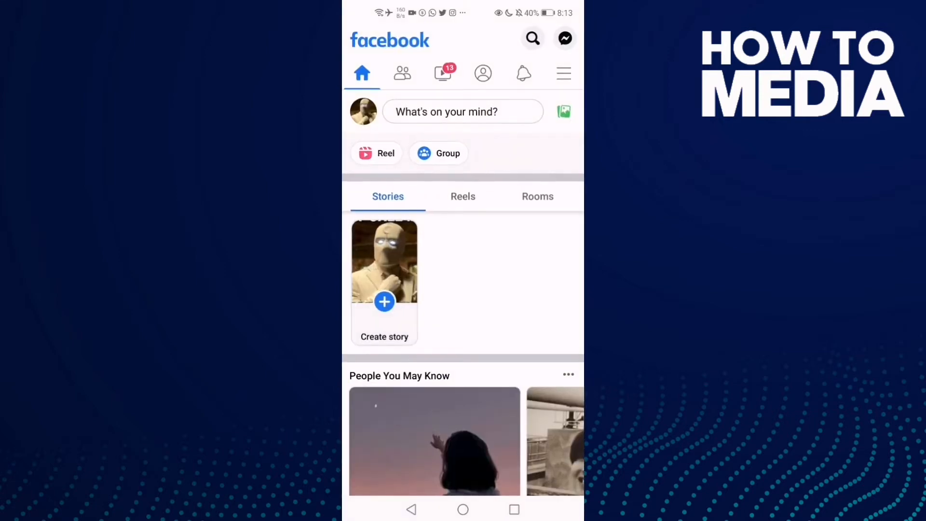
Bring up Facebook's main menu from the home screen
left_click(563, 73)
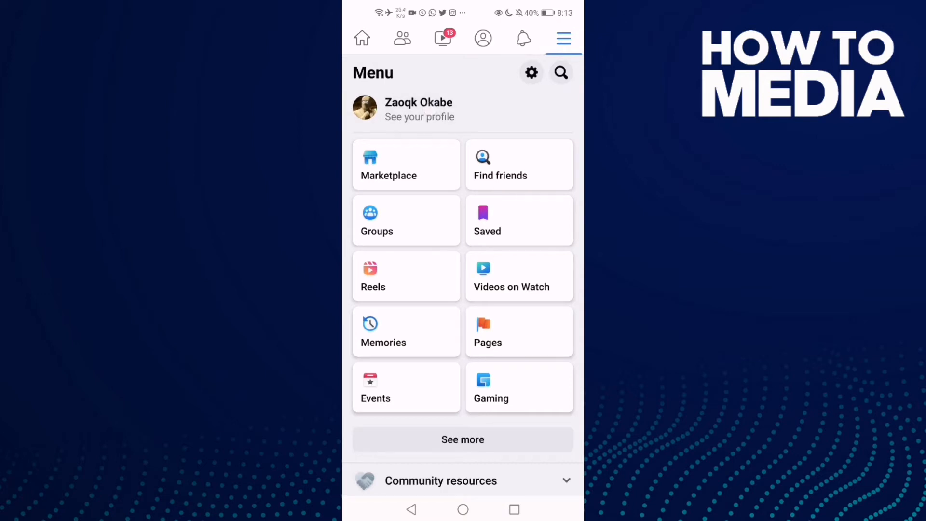
Go to your own profile page from the top navigation bar
left_click(482, 39)
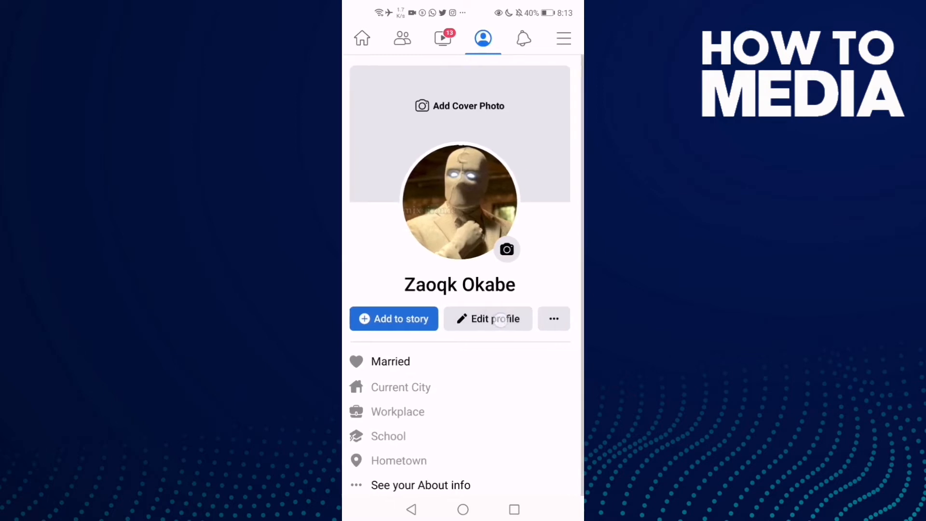
Enter Edit Profile and scroll past Details, Hobbies and Featured to Links
left_click(488, 318)
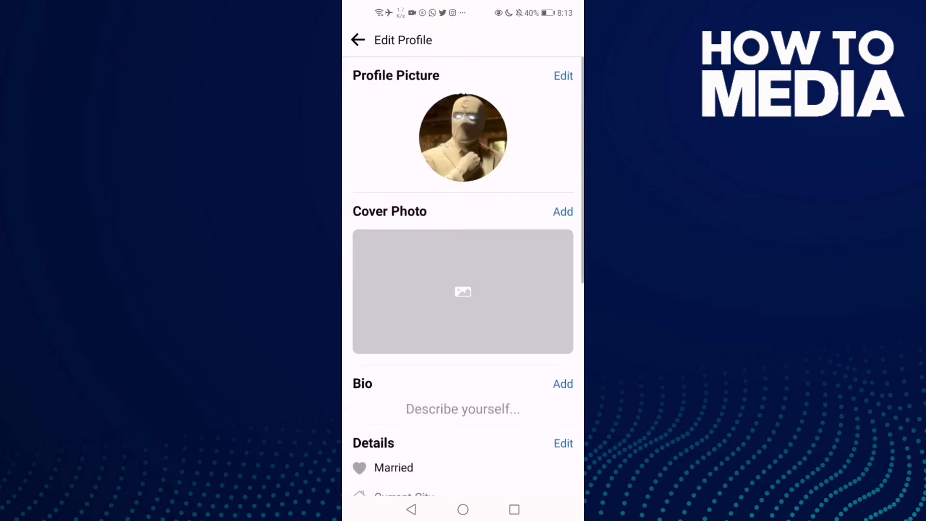
scroll("down", 3)
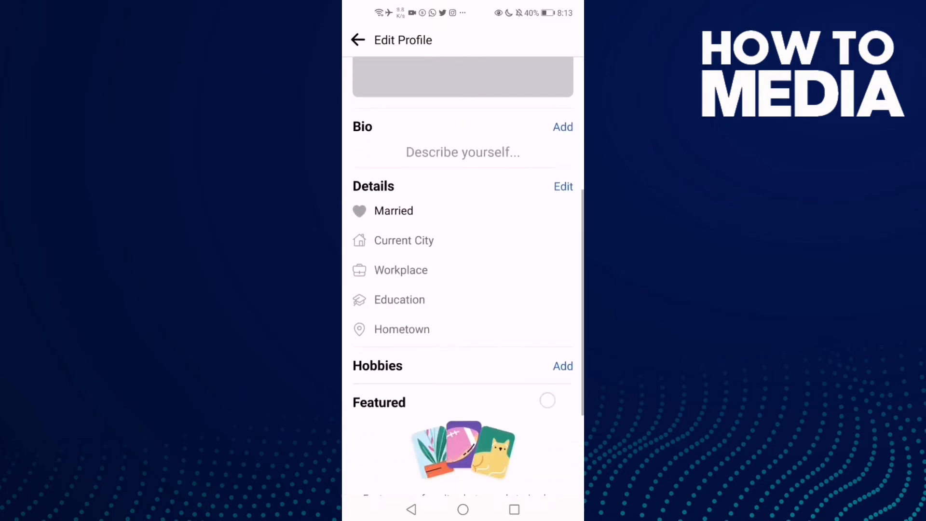
scroll("down", 3)
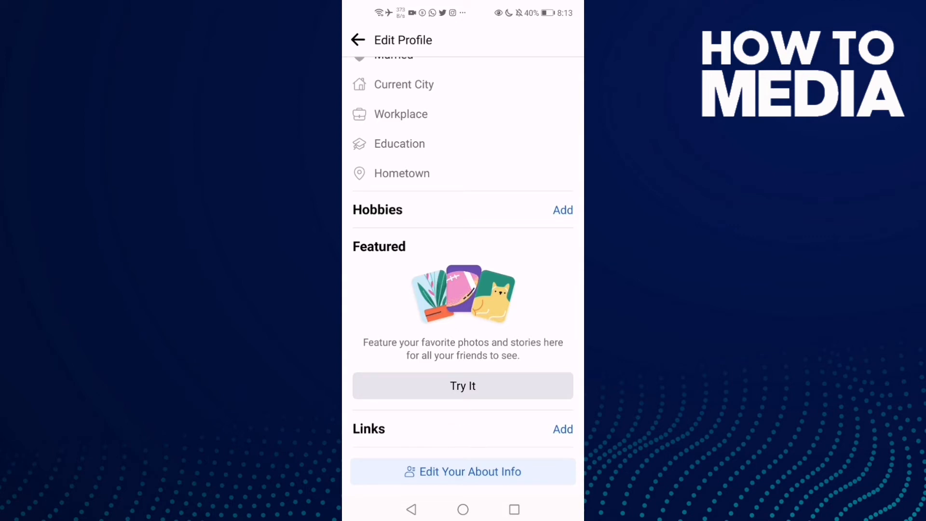
Add a Spotify social link with username 'user' and save it
left_click(563, 428)
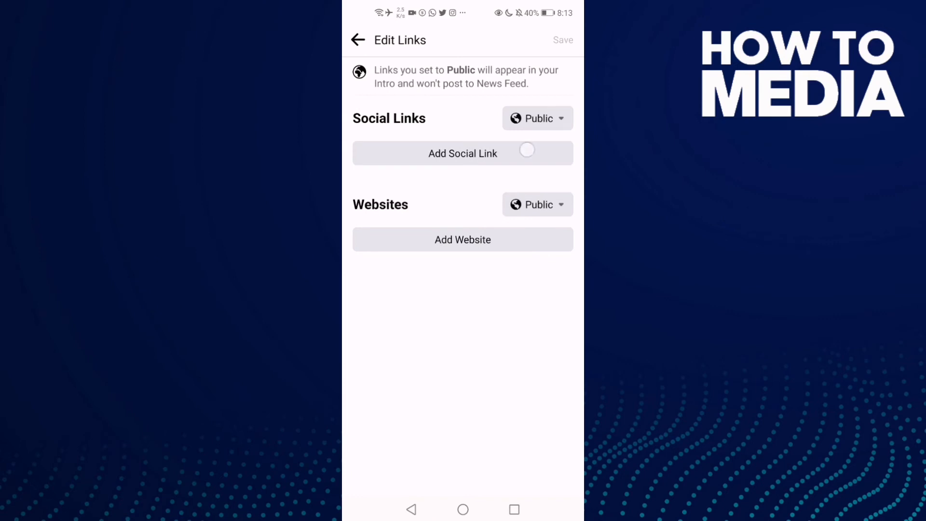
left_click(463, 154)
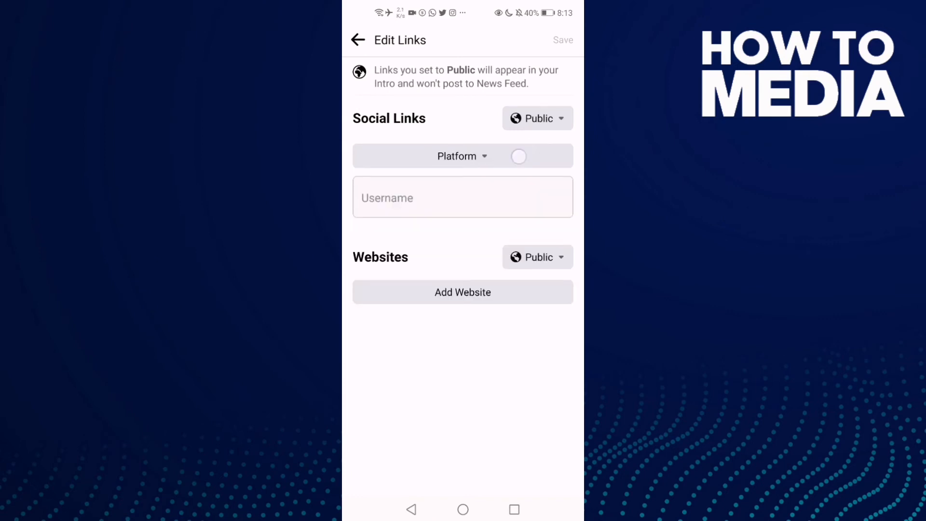
left_click(463, 156)
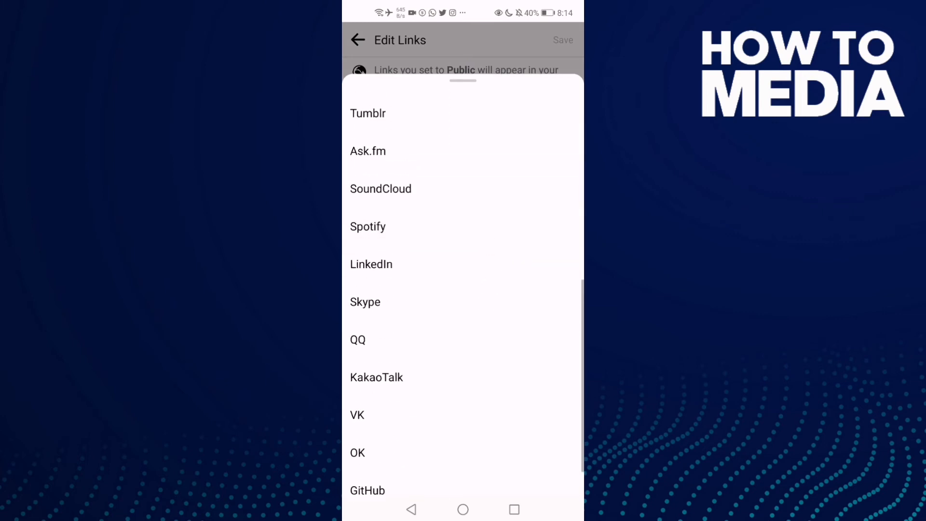
left_click(368, 226)
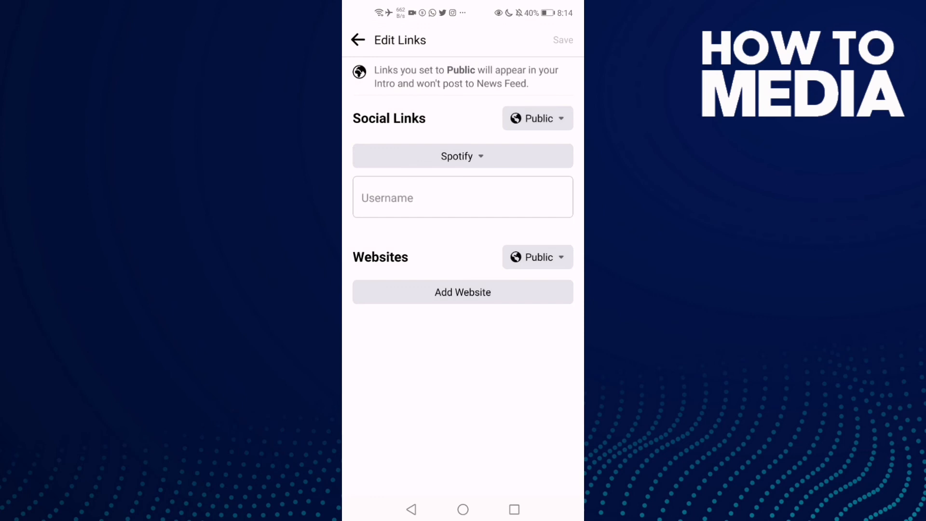
left_click(463, 197)
type("user")
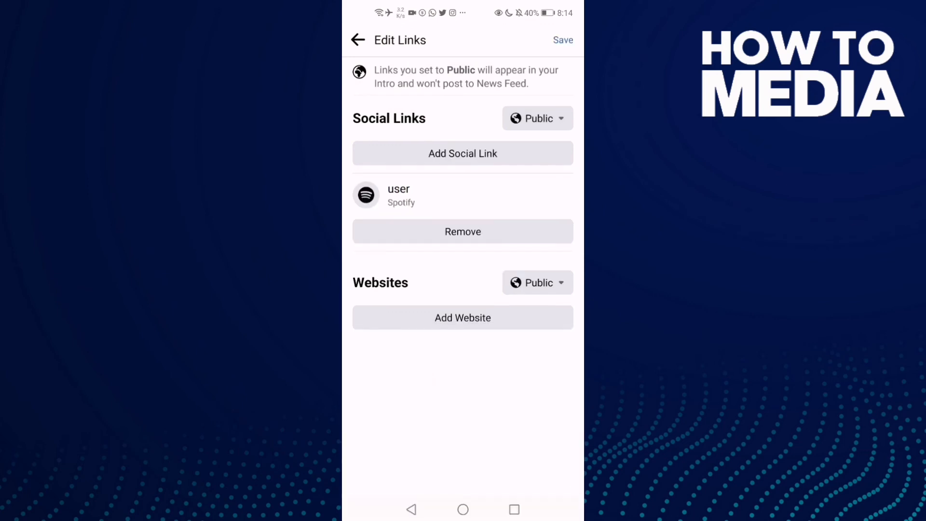
left_click(563, 41)
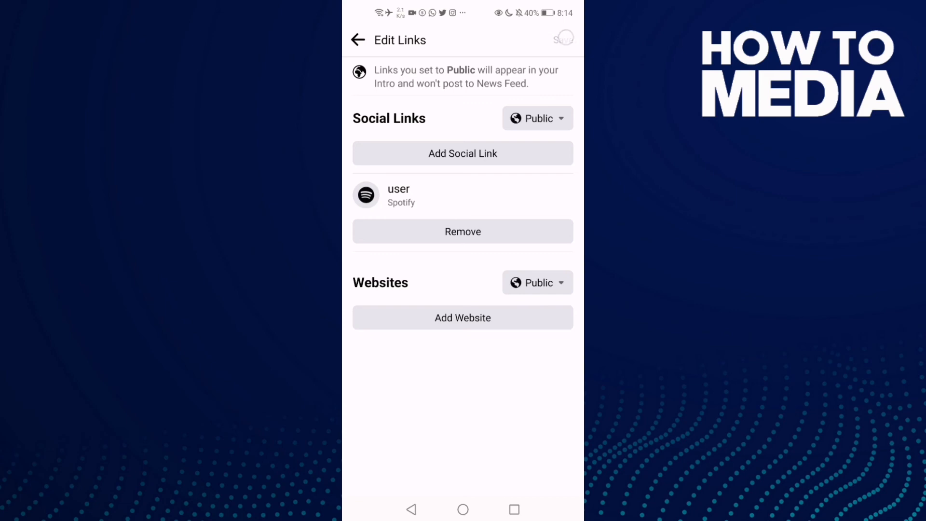